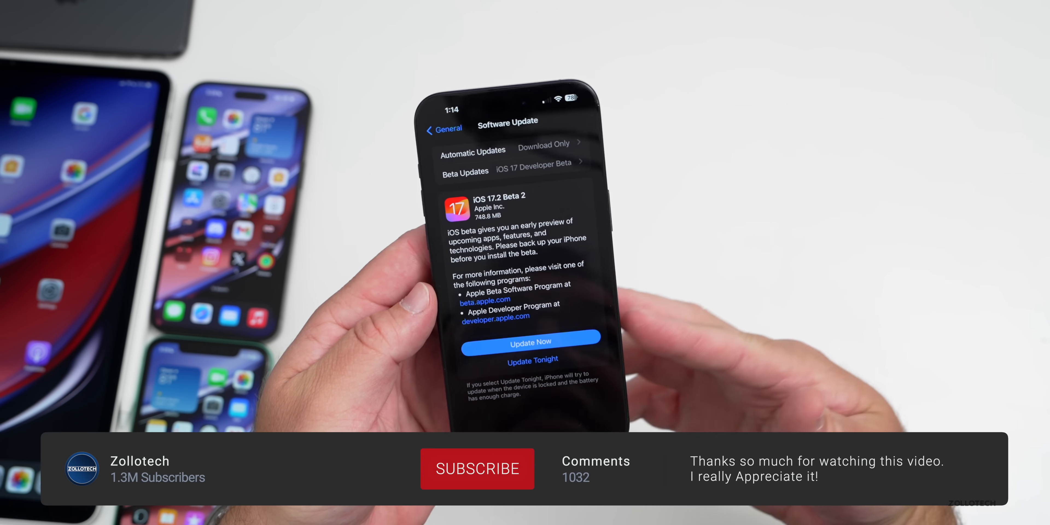
- Leave the iOS 17.2 Beta 2 (748.8 MB) update page and return to the home screen
click(478, 469)
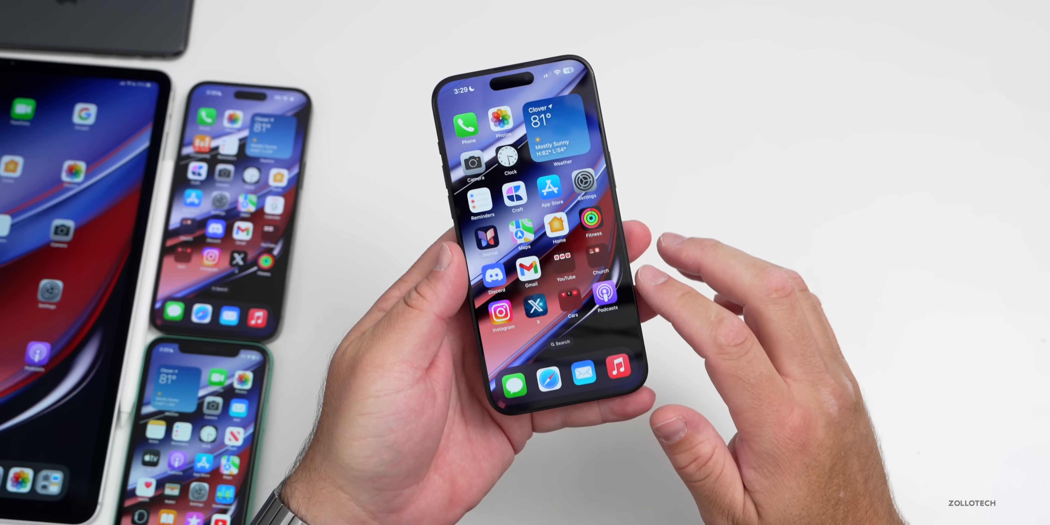
- View the General page, then go back to the main Settings list
click(586, 184)
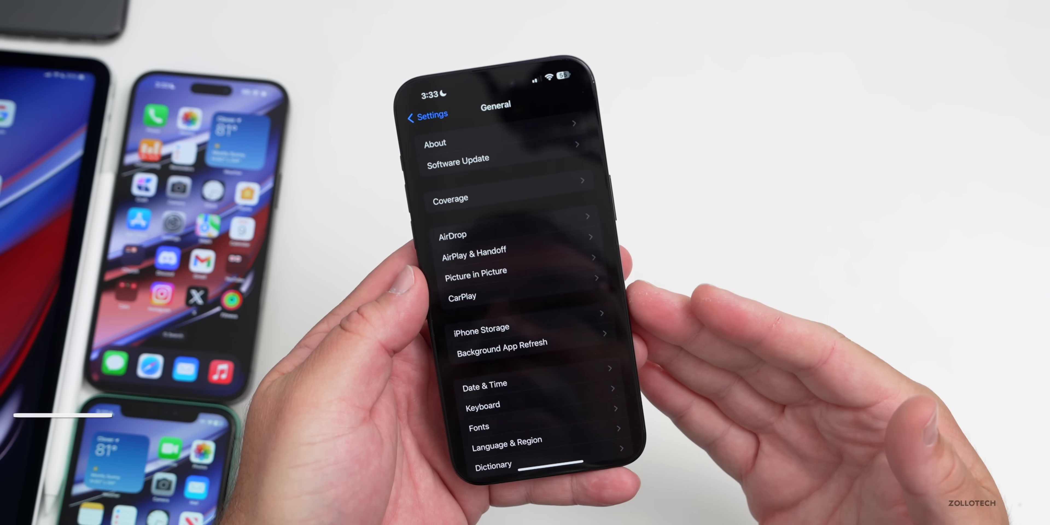
click(429, 115)
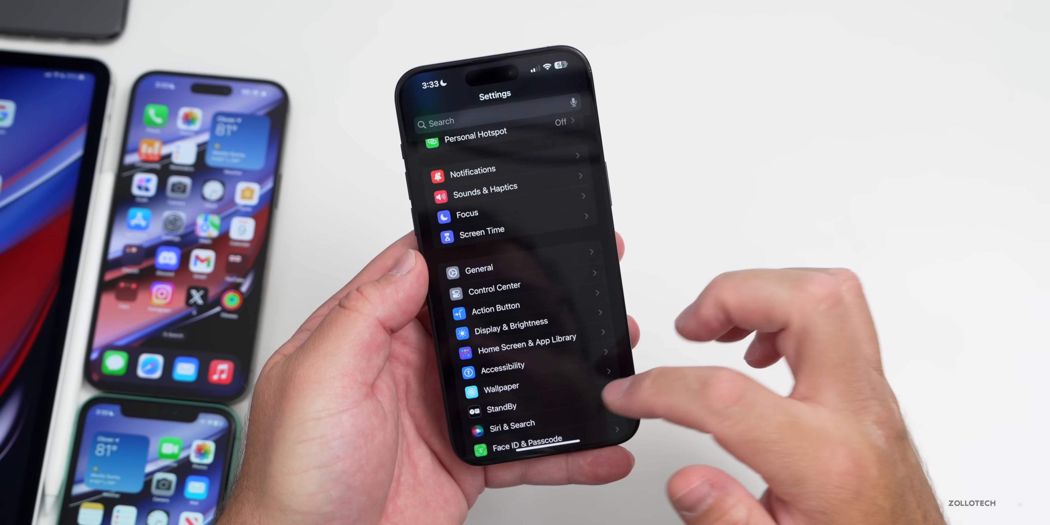
- Scroll the Settings list to Camera and view its video recording and format options
scroll(down, 3)
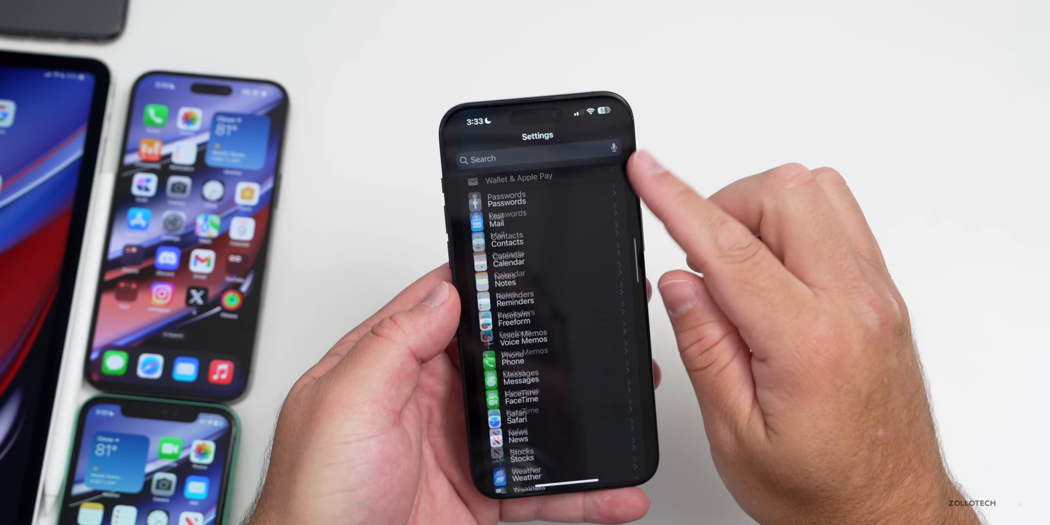
scroll(down, 3)
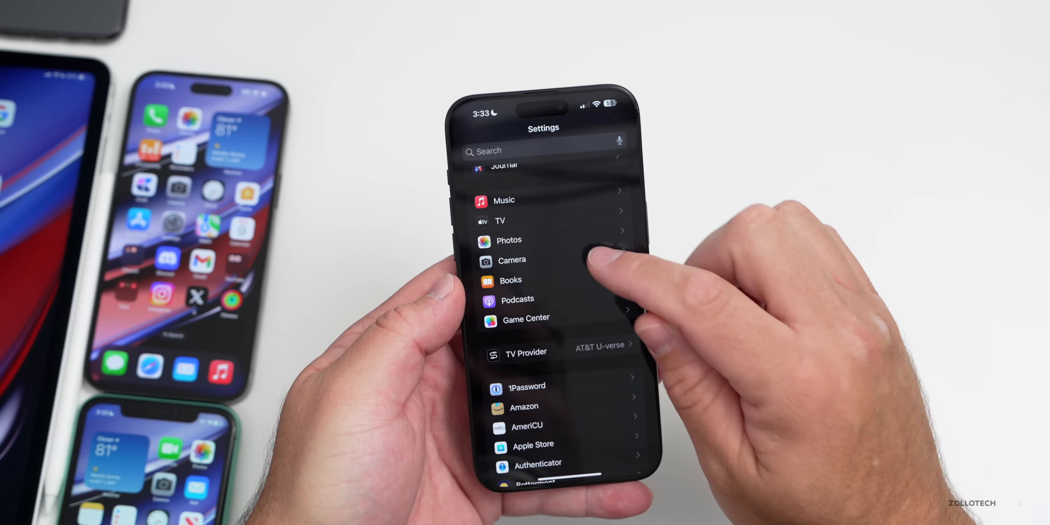
click(512, 260)
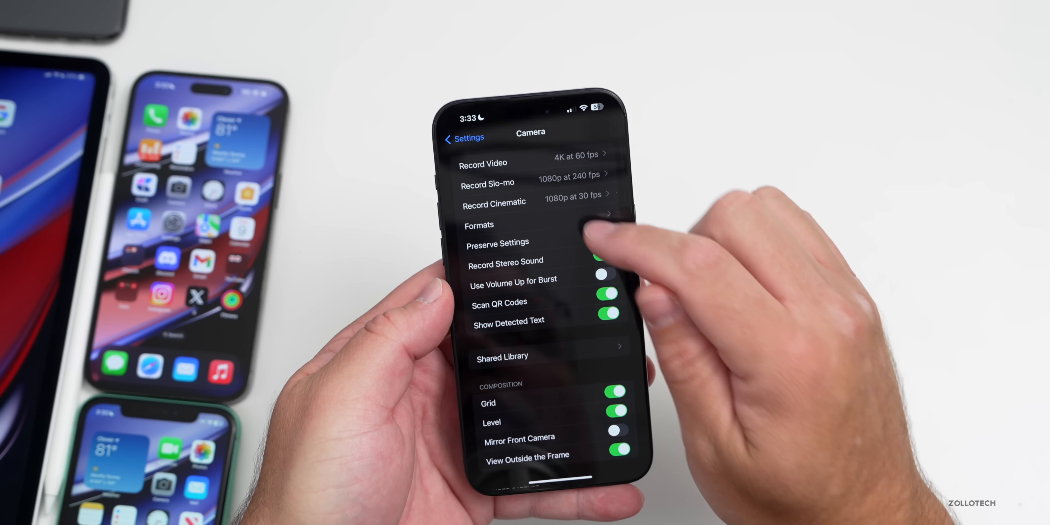
click(479, 225)
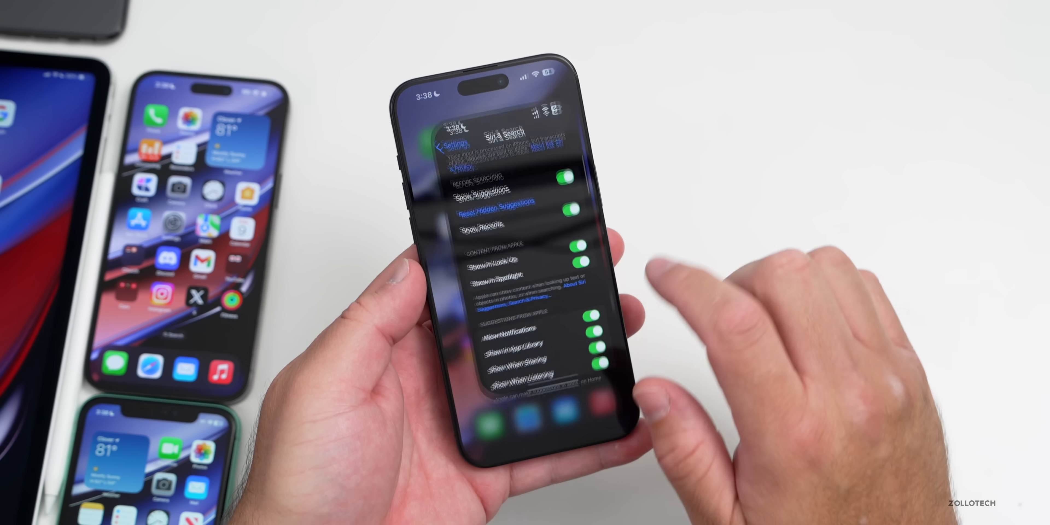
- Return to Settings, check Coverage under General, then go to the home screen
click(449, 145)
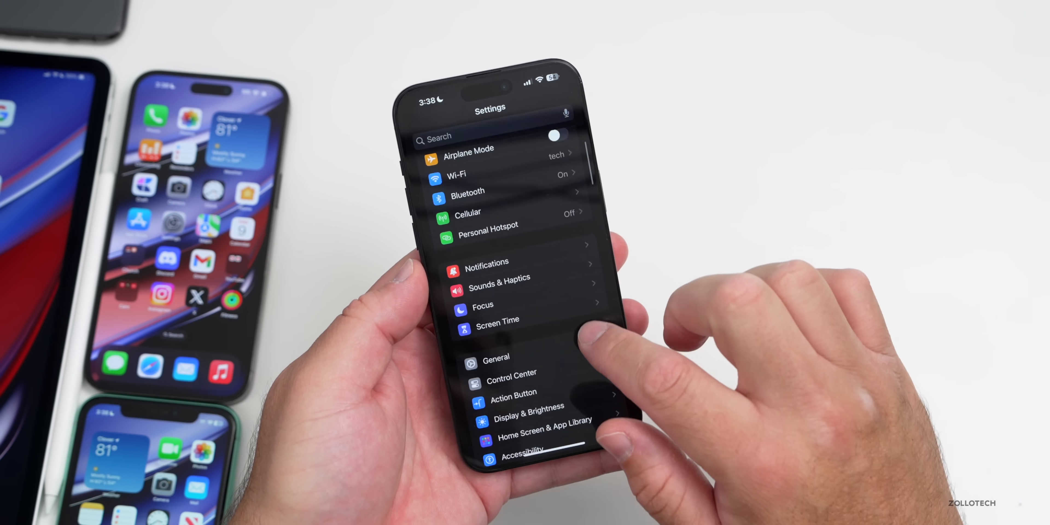
click(495, 365)
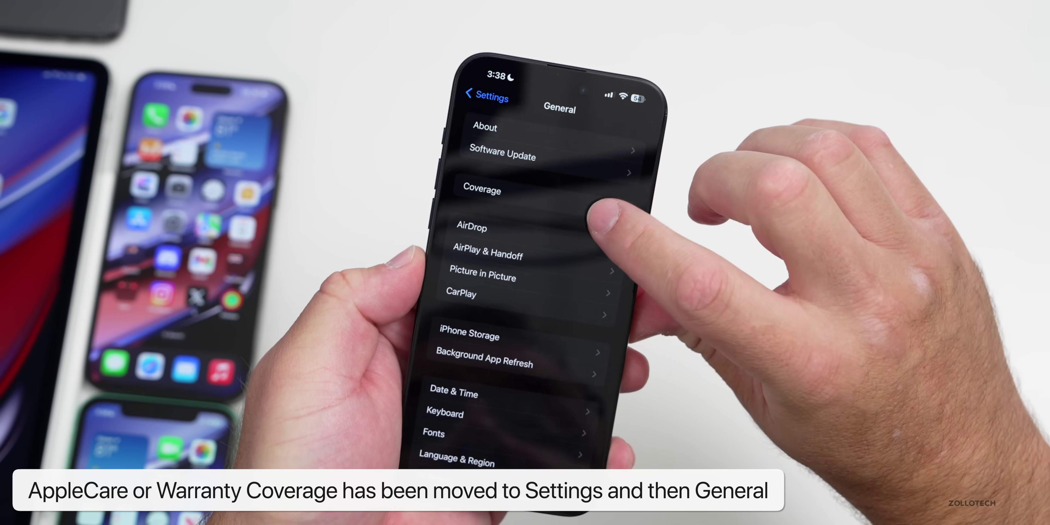
click(482, 190)
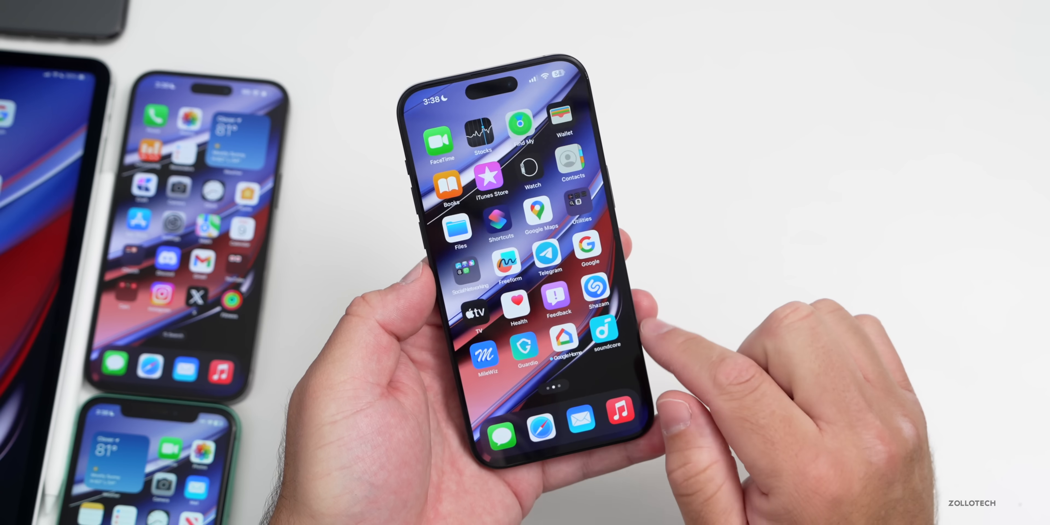
- Launch the Apple TV app and browse its Watch Now page with Up Next and top charts
click(474, 313)
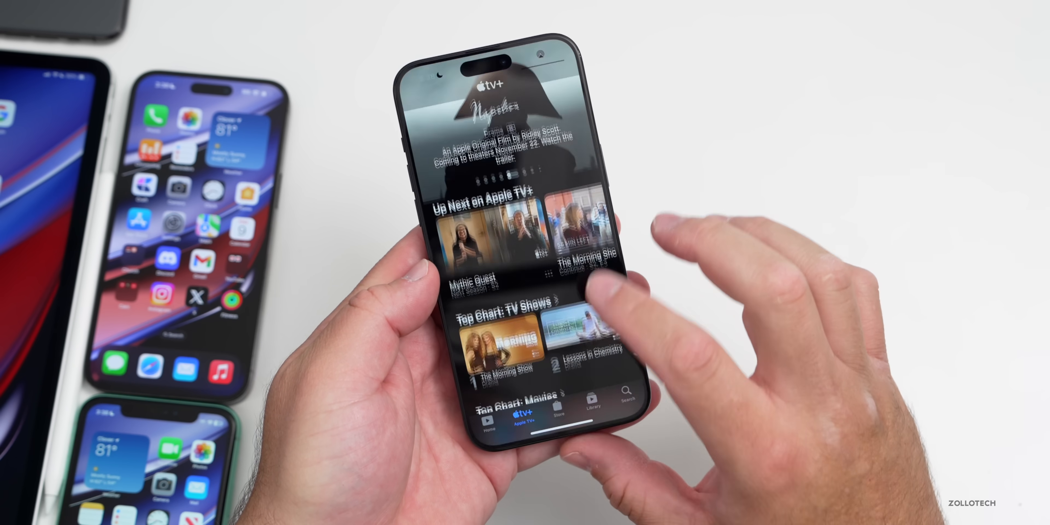
scroll(down, 3)
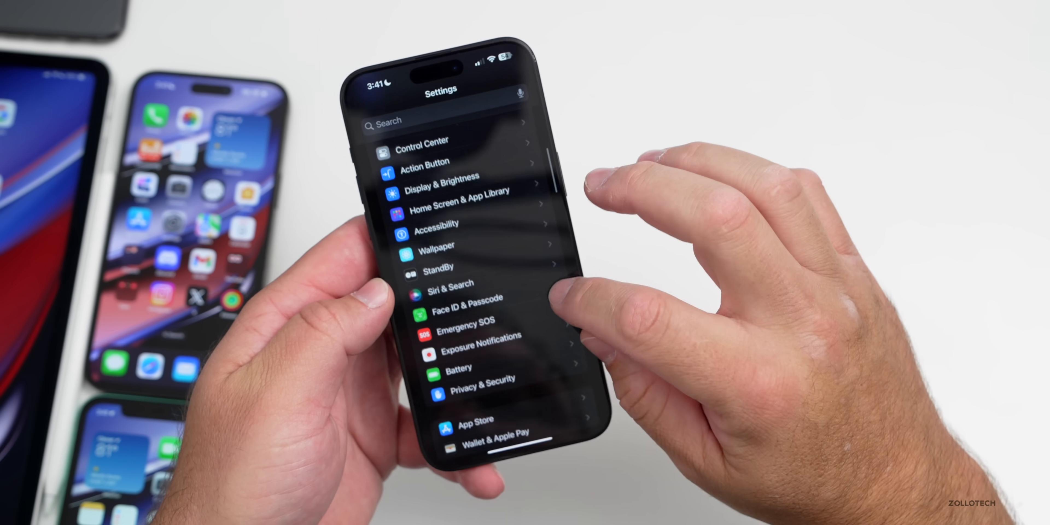
- View Privacy & Security down to Journaling Suggestions and Sensitive Content Warning
click(478, 386)
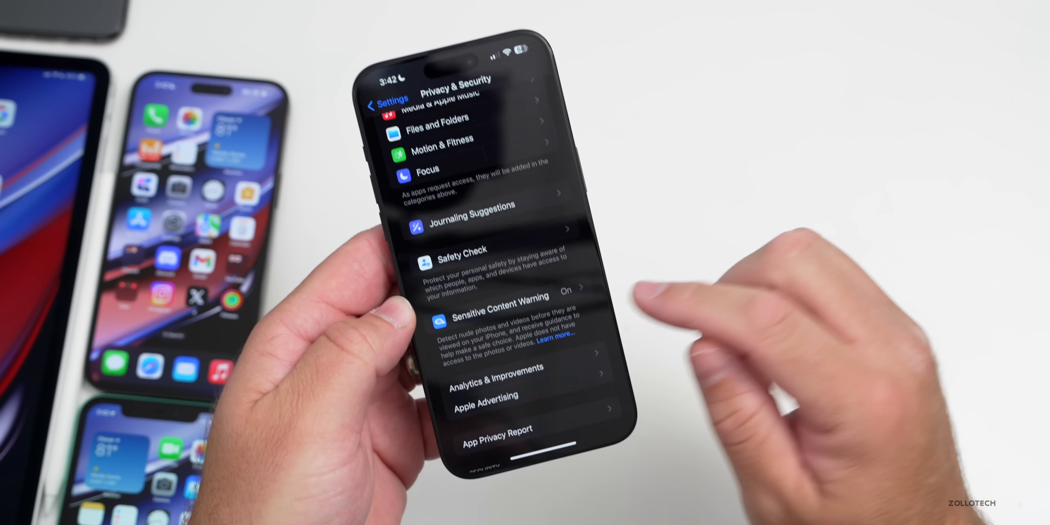
click(499, 305)
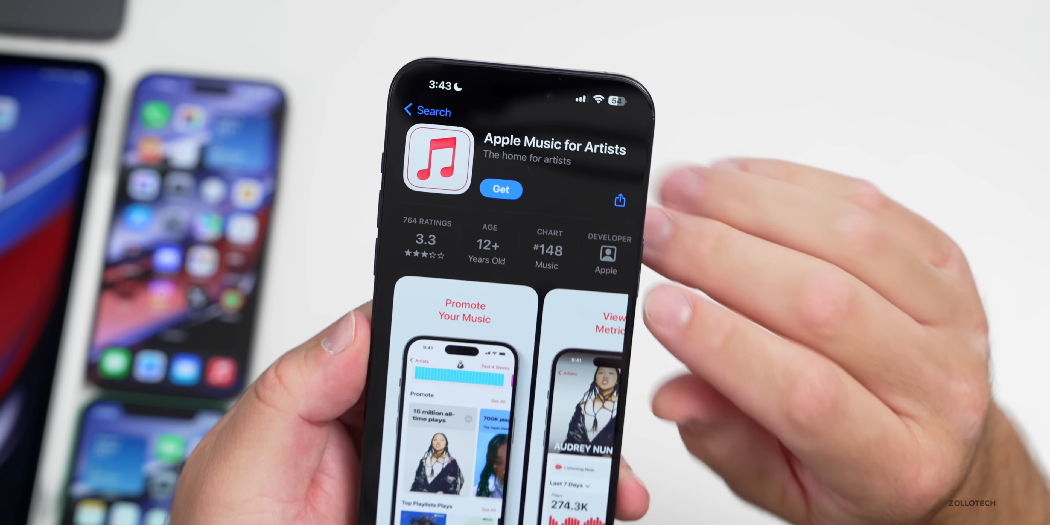
- Browse the Apple Music for Artists listing and move on toward the Feedback release notes
scroll(down, 3)
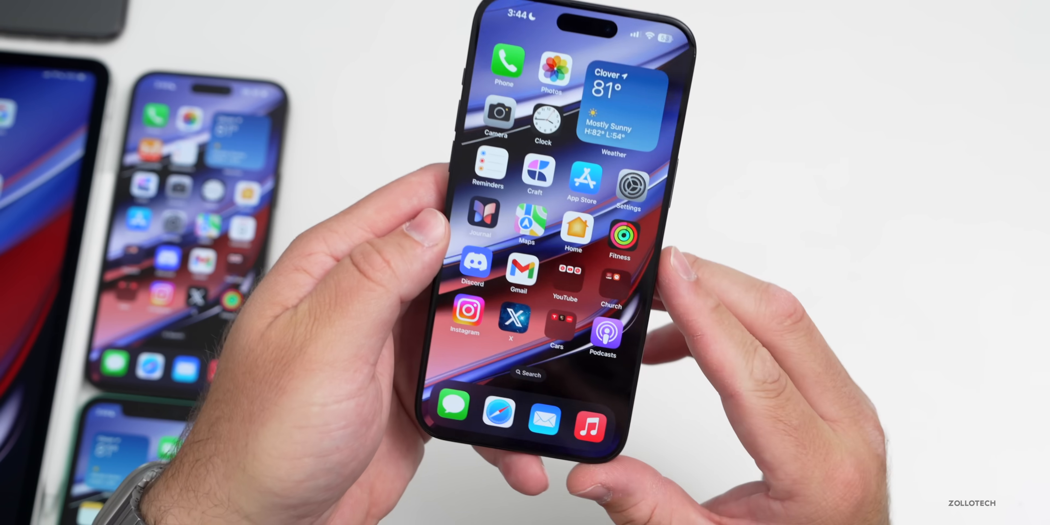
scroll(left, 3)
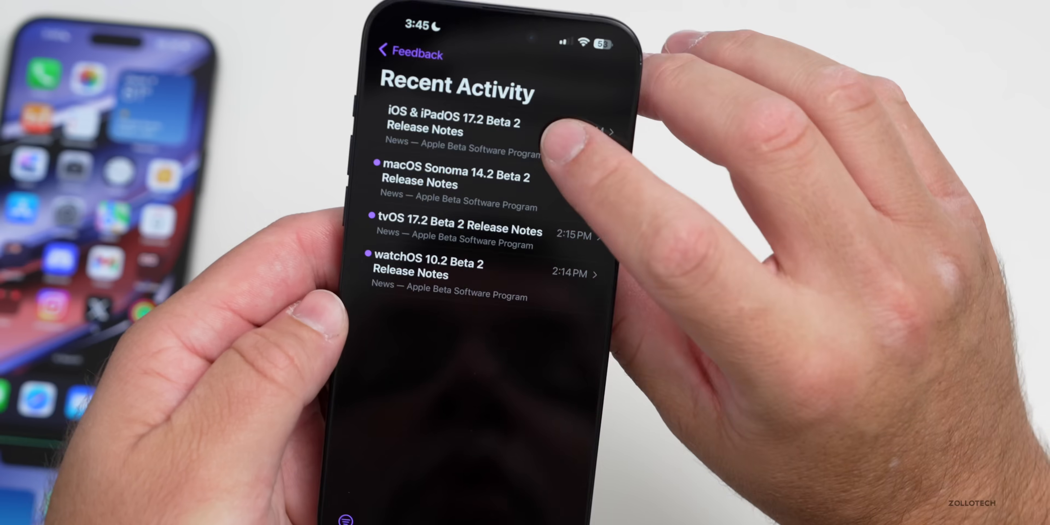
- Read the iOS & iPadOS 17.2 Beta 2 release notes through Journaling Suggestions and SwiftUI
click(453, 121)
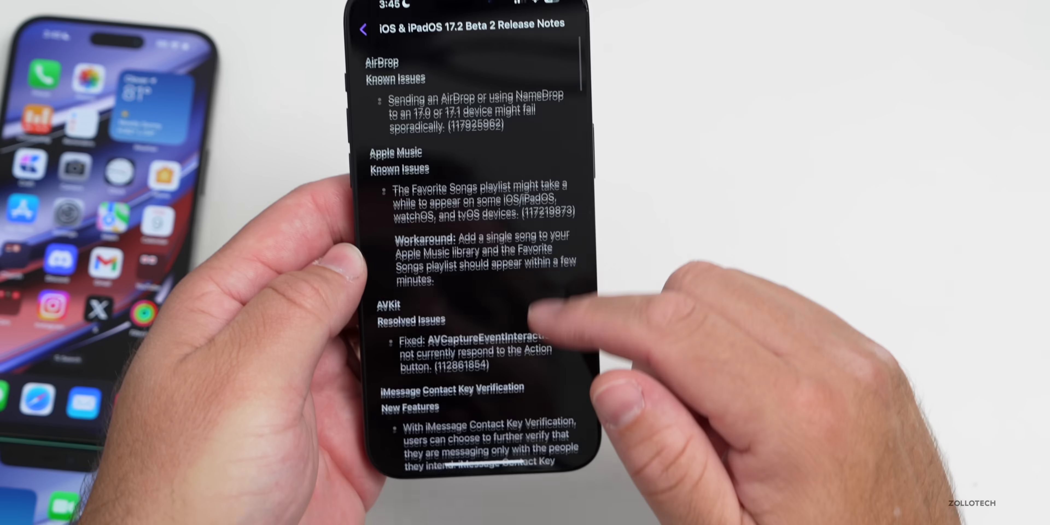
scroll(down, 3)
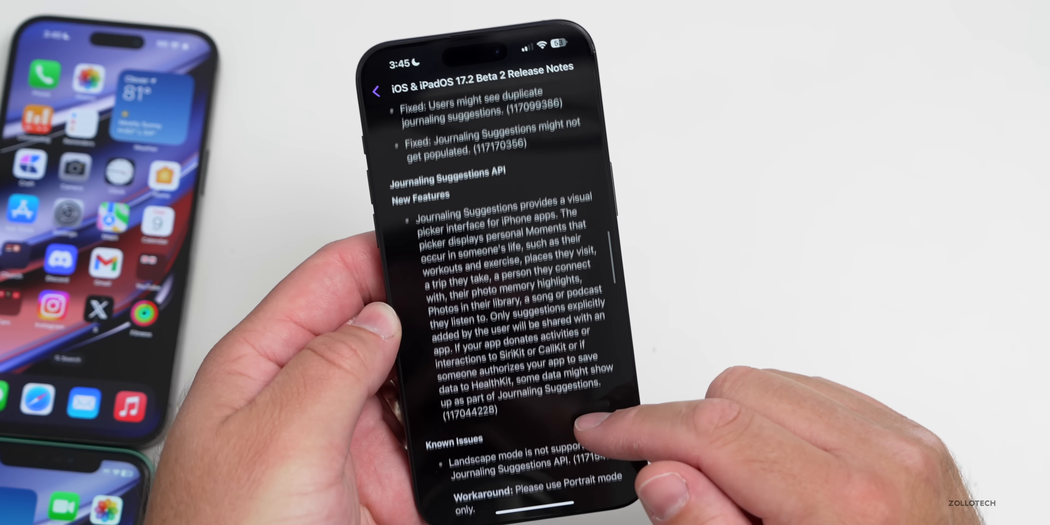
scroll(down, 3)
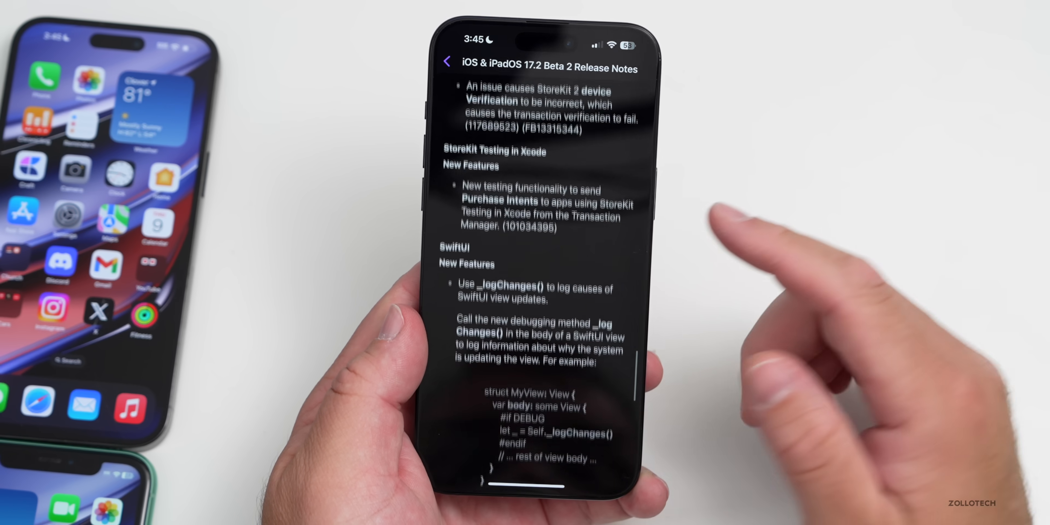
scroll(down, 3)
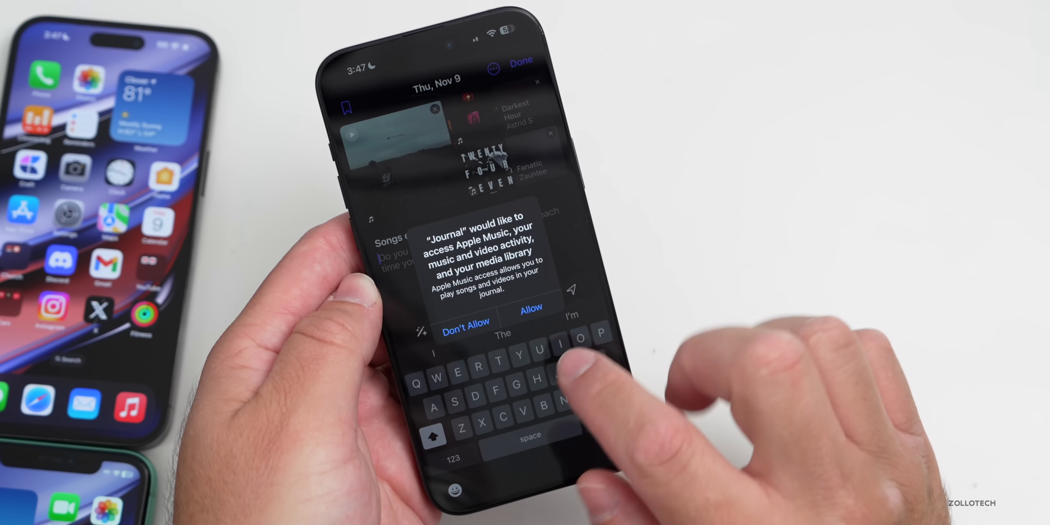
- Allow Journal to access Apple Music and the media library for the song entry
click(529, 313)
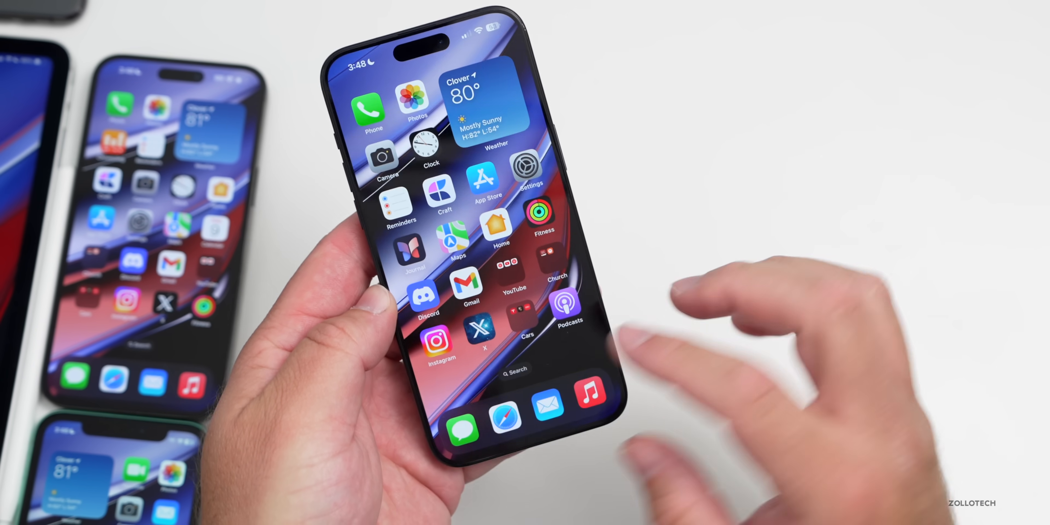
click(506, 421)
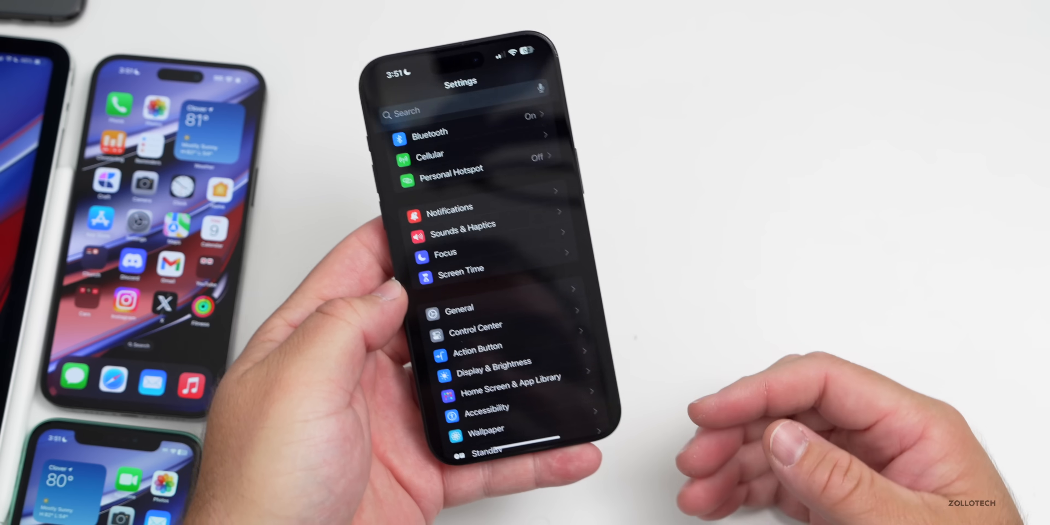
- Check Battery Health & Charging maximum capacity and the last 10 days of battery usage
scroll(down, 3)
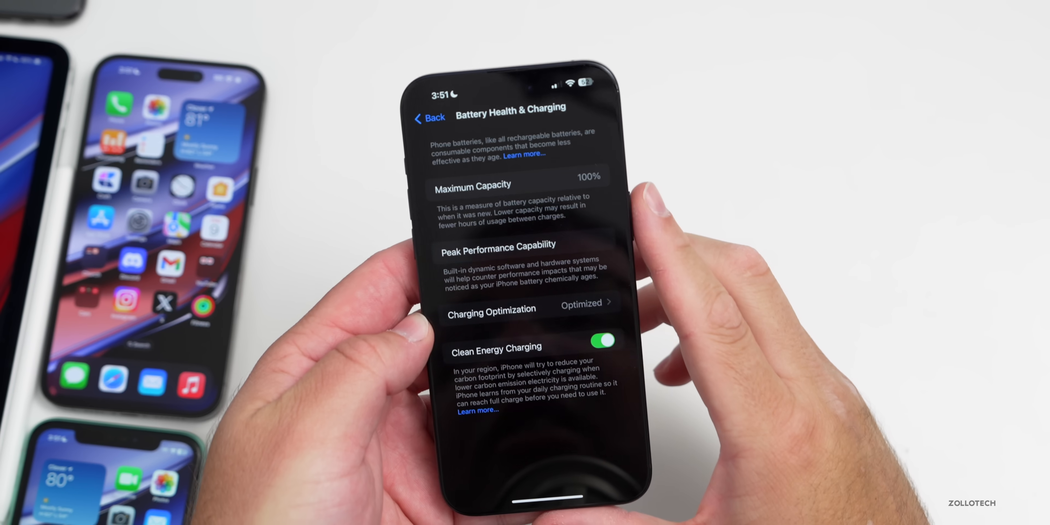
click(430, 117)
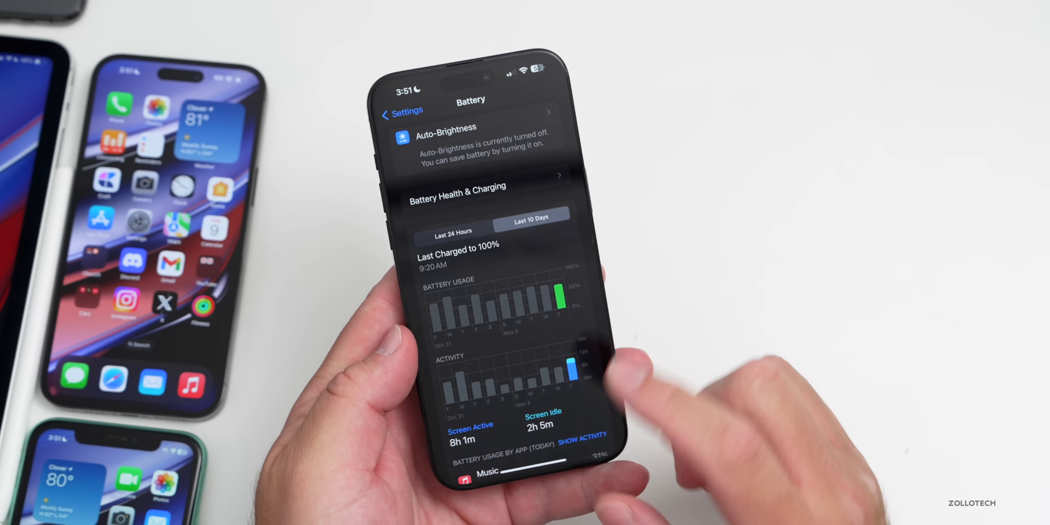
scroll(down, 3)
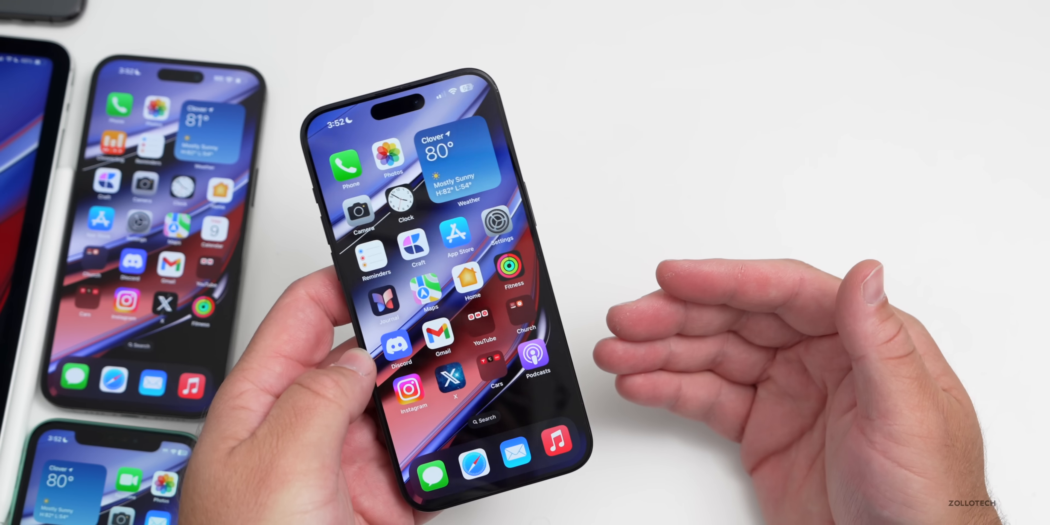
- Page left through the Home Screen to the app page containing Geekbench 6
scroll(left, 3)
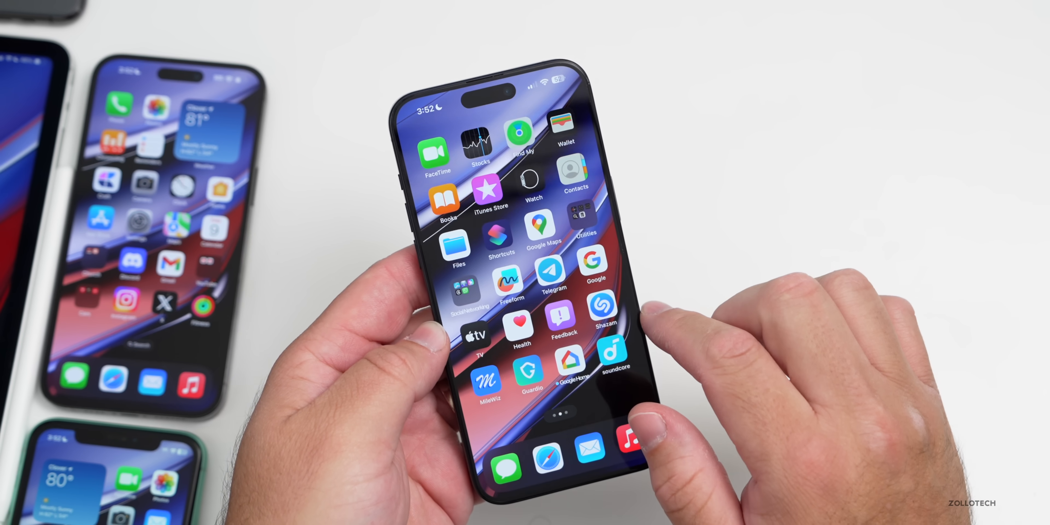
scroll(left, 3)
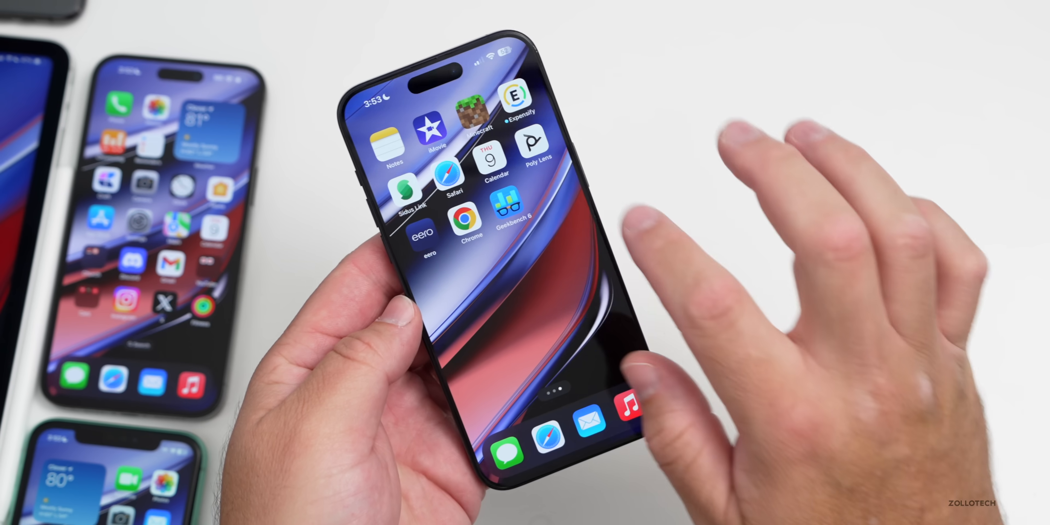
- View the Geekbench 6 CPU result of 2922 single-core and 7240 multi-core, then return to the CPU page
click(508, 204)
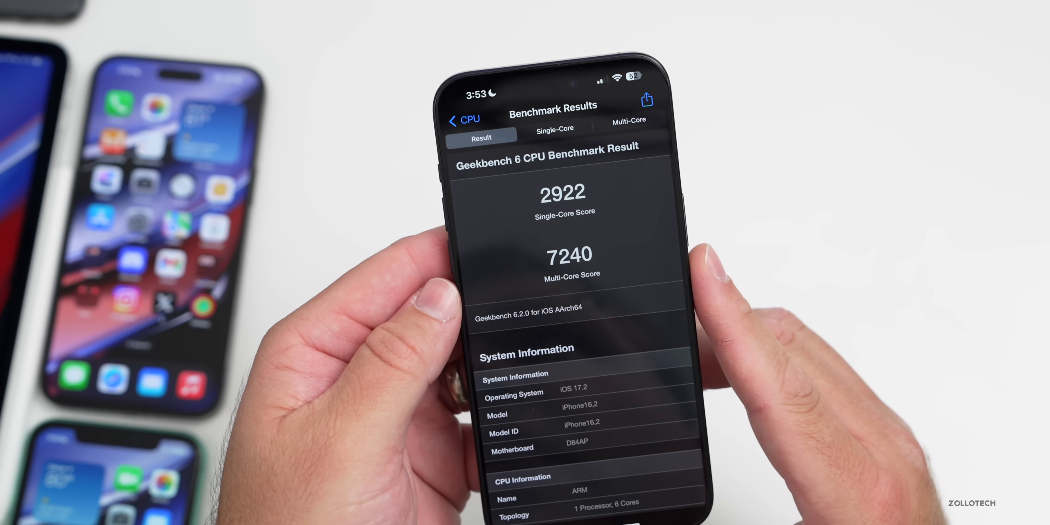
click(465, 126)
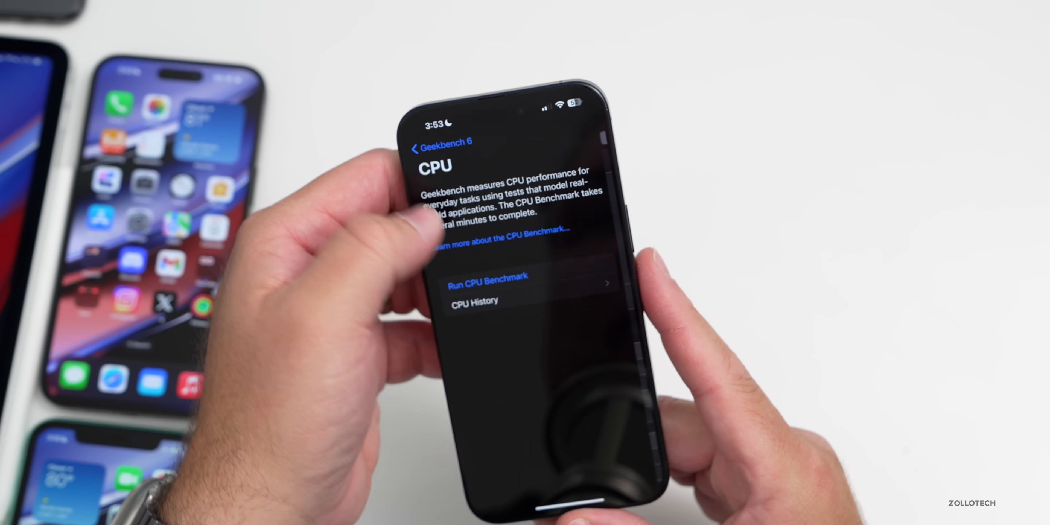
click(475, 301)
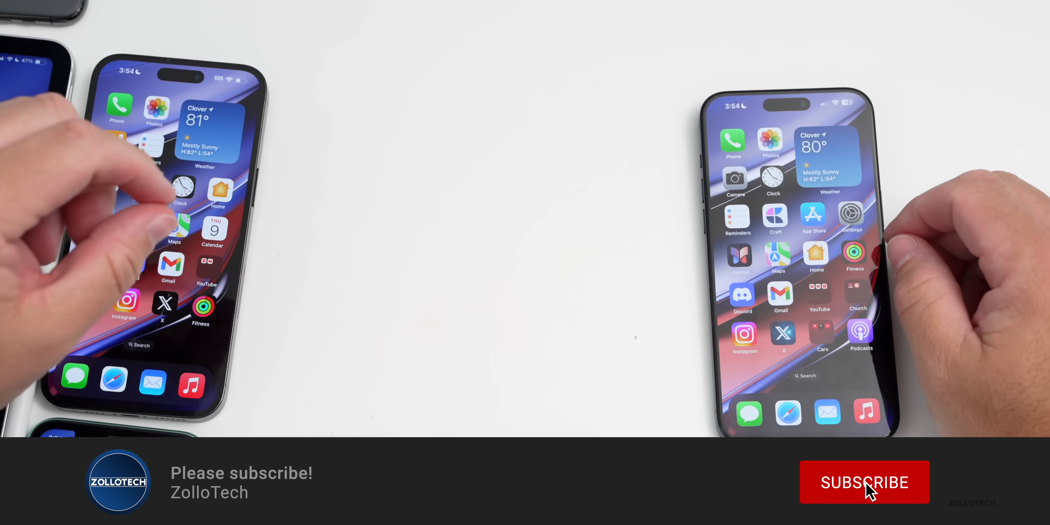
click(870, 488)
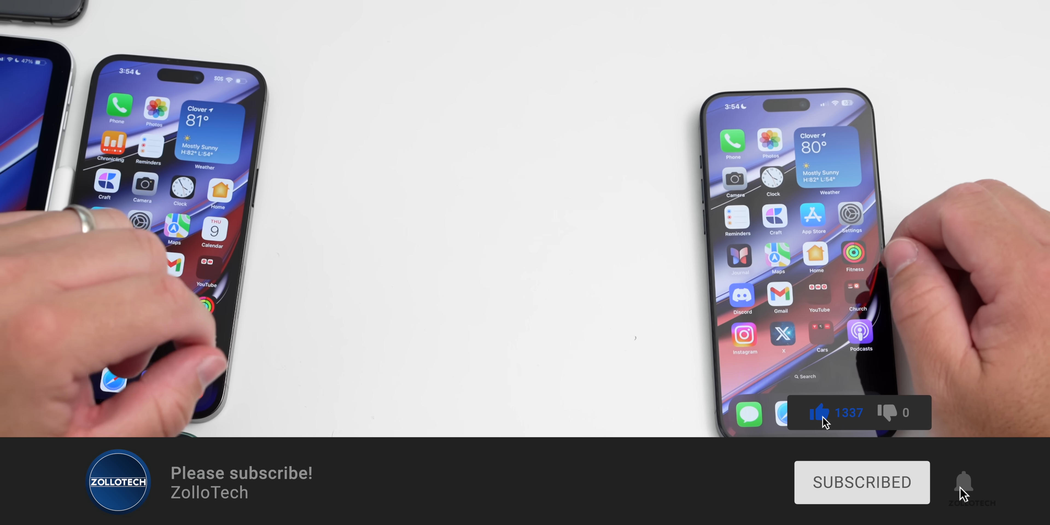